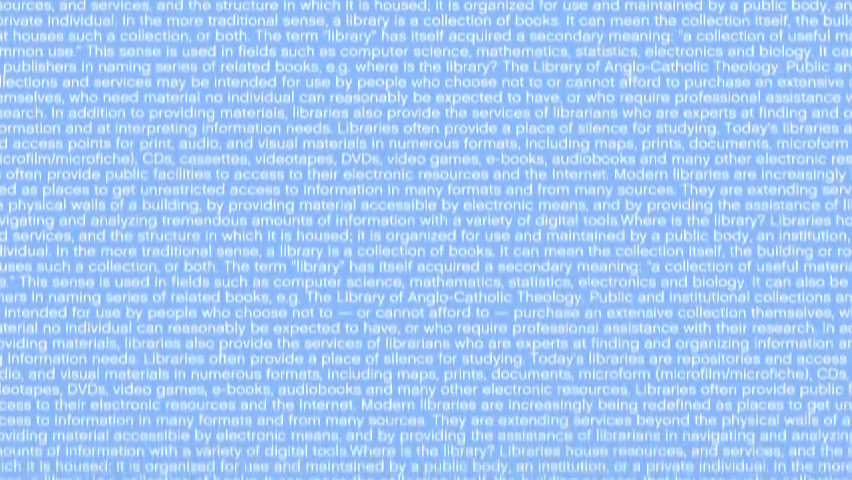
pyautogui.scroll(-3)
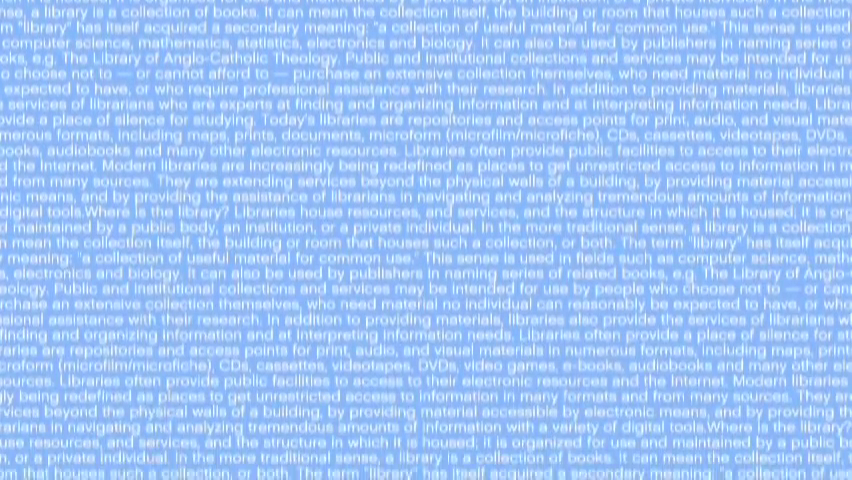